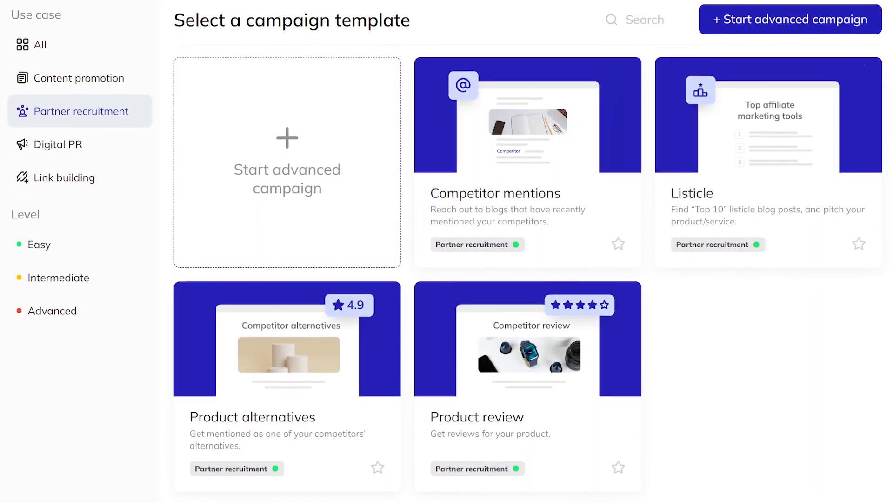
- Filter the template gallery to Link building and pick the Blogger outreach template
scroll(down, 3)
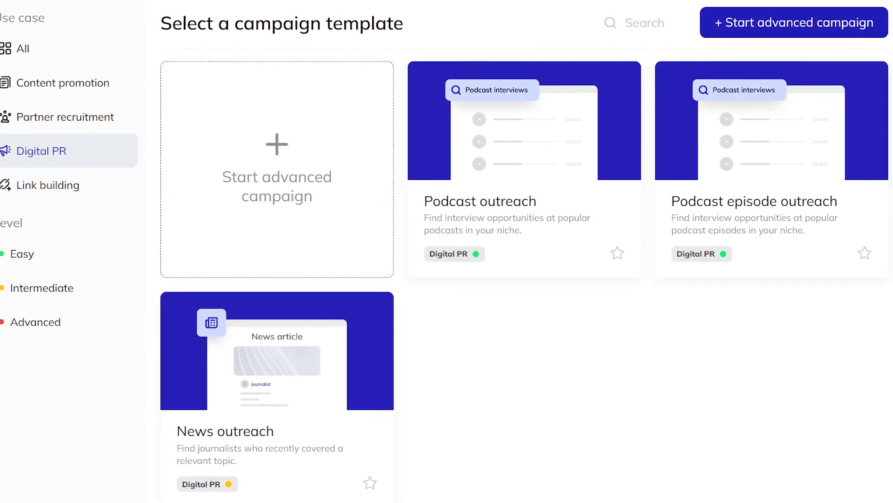
click(60, 181)
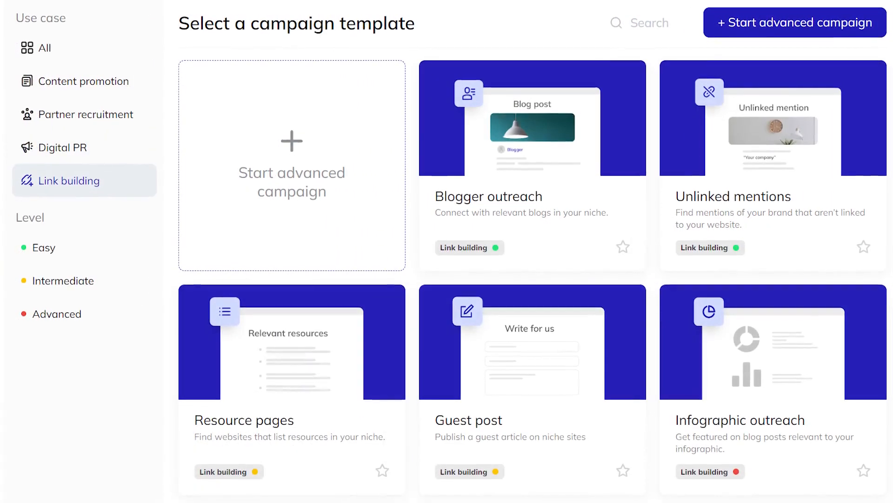
scroll(down, 3)
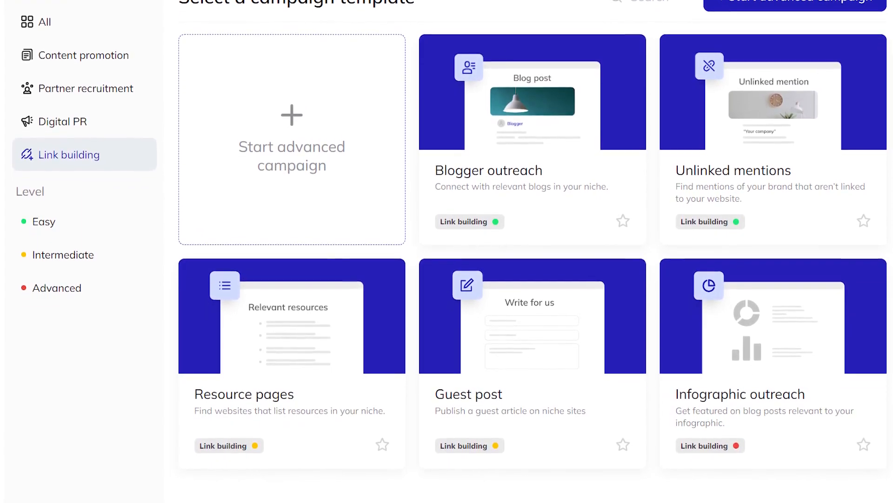
click(531, 169)
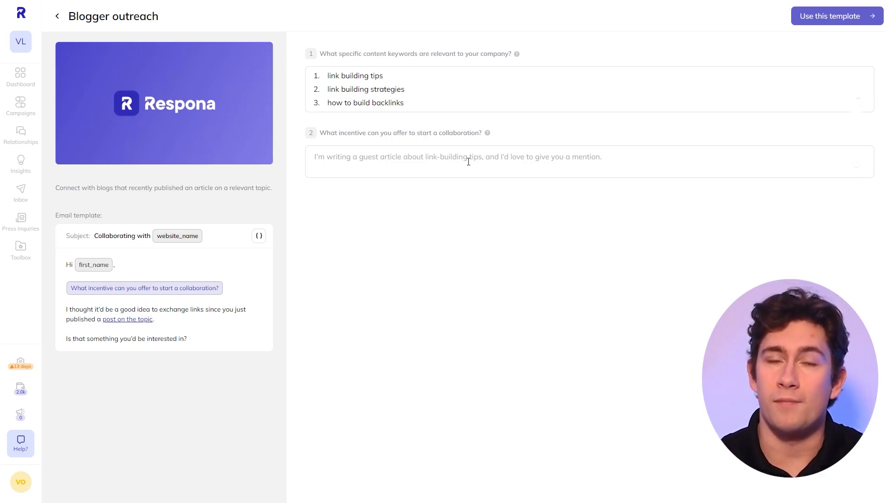
- Enter the incentive 'I'm writing a guest article about link building tips and i'd love to give you a mention' and use the template
text(I'm writing a guest article about link building tips and i'd love to give you a mention)
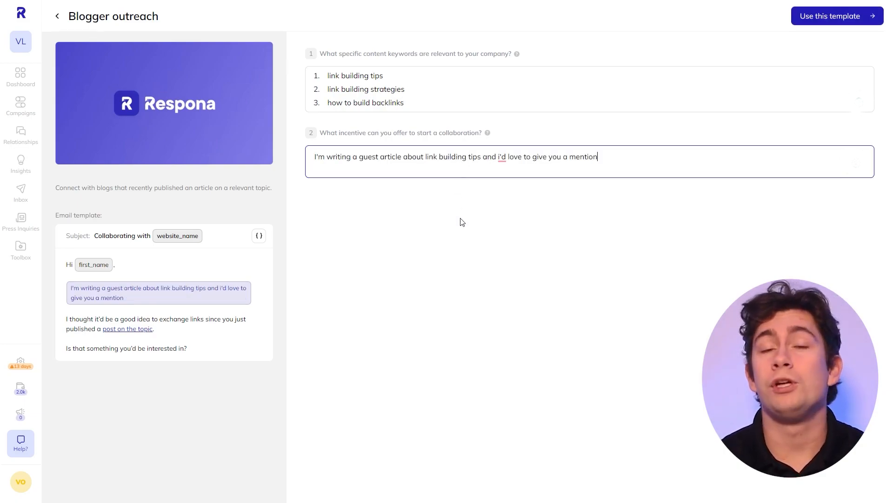
click(837, 16)
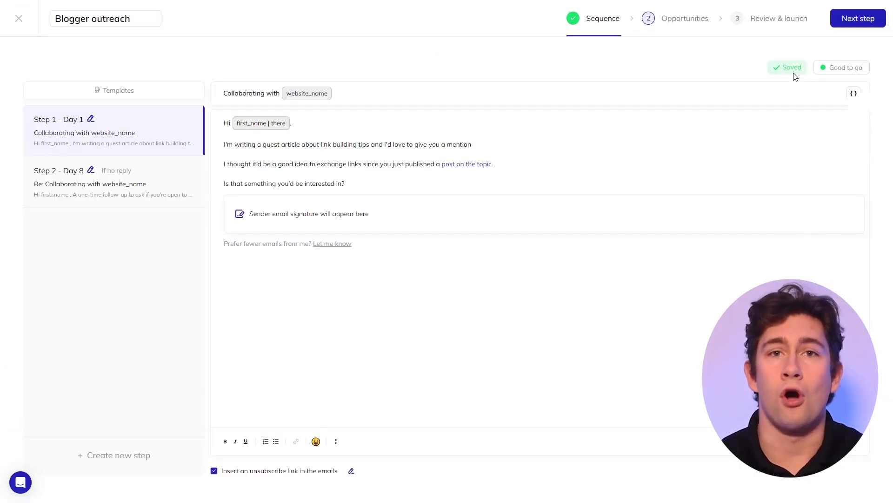
mouse_move(810, 50)
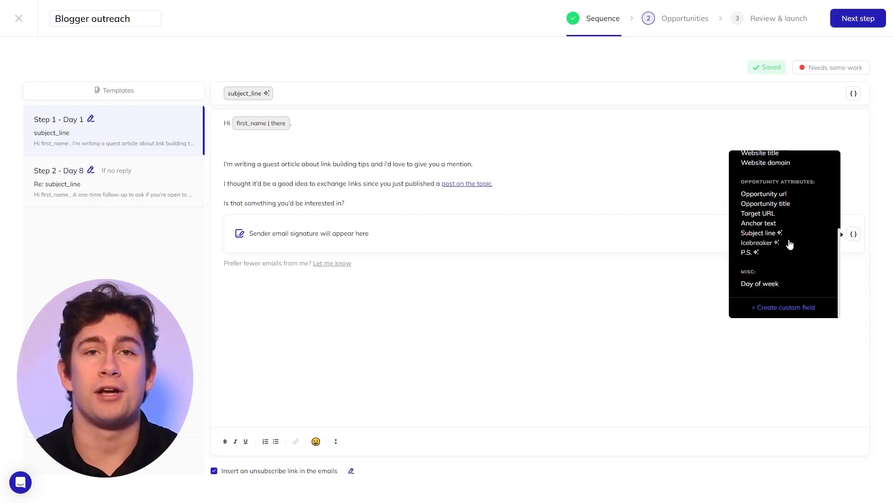
- Add the AI Icebreaker variable to the first email, keep the 7-day follow-up delay and save the sequence
click(757, 242)
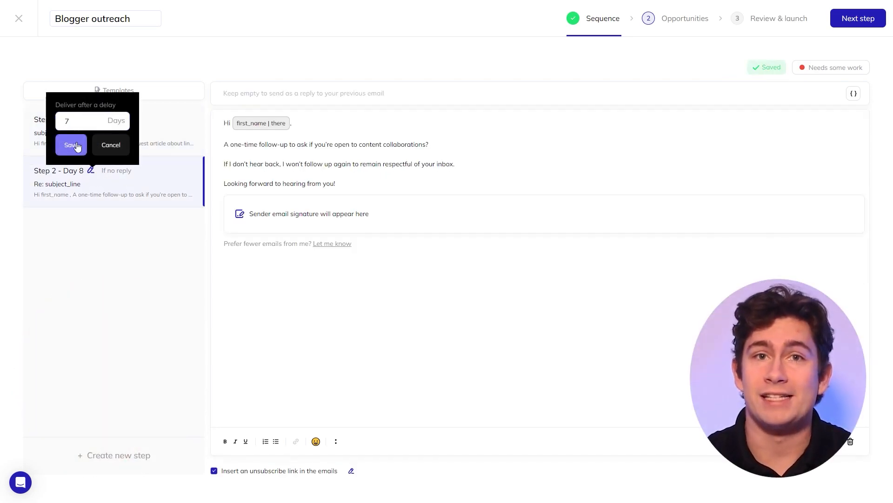
click(70, 144)
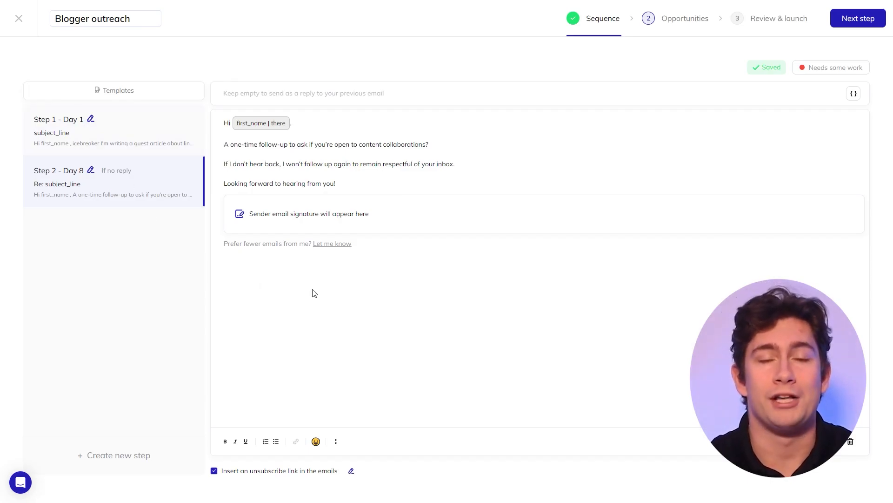
click(684, 19)
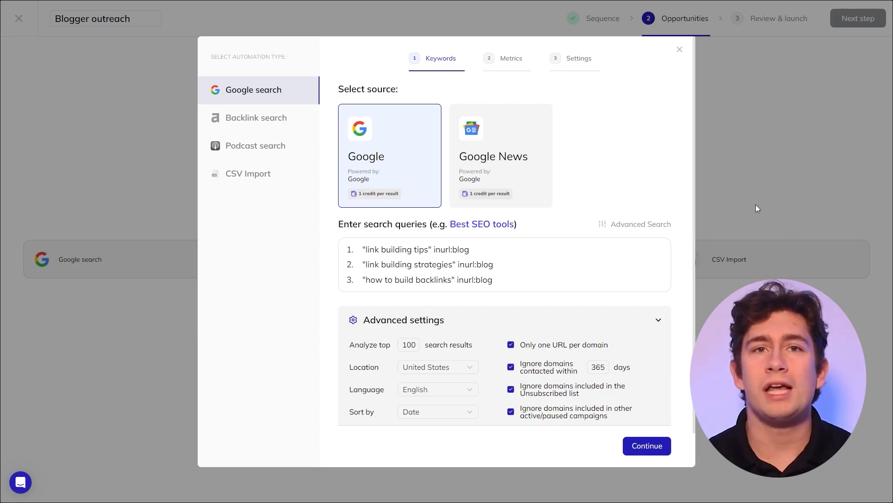
- Review Moz, Semrush and Ahrefs metric filters, keep the Moz filters and continue to automation settings
click(646, 445)
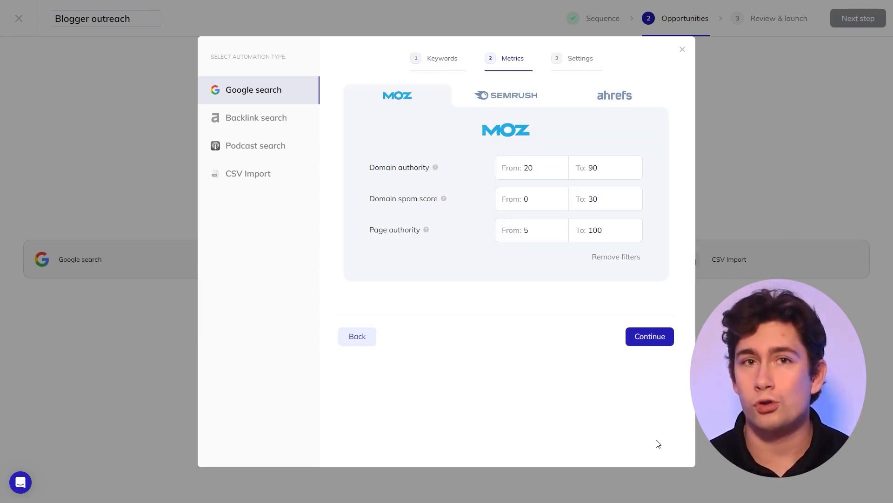
click(506, 95)
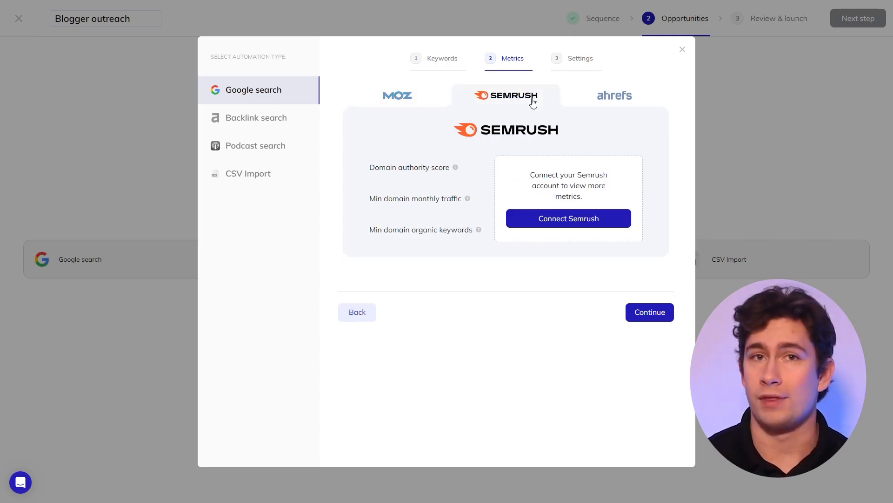
click(614, 94)
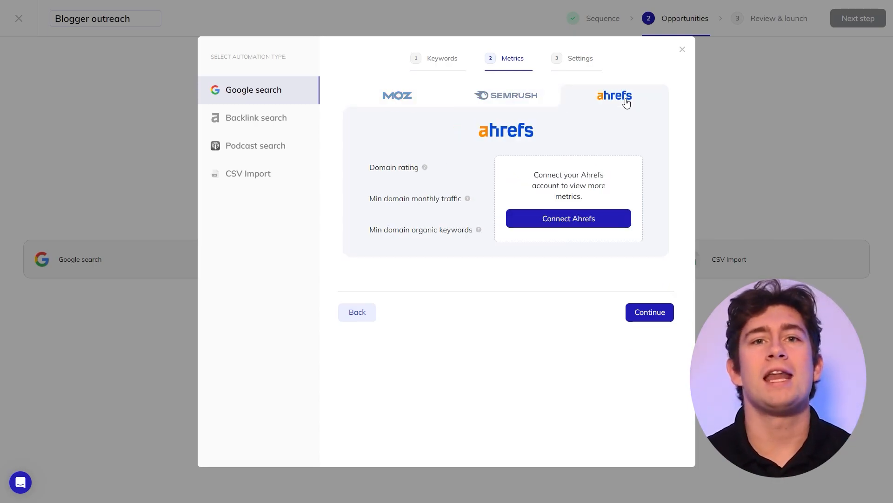
click(398, 95)
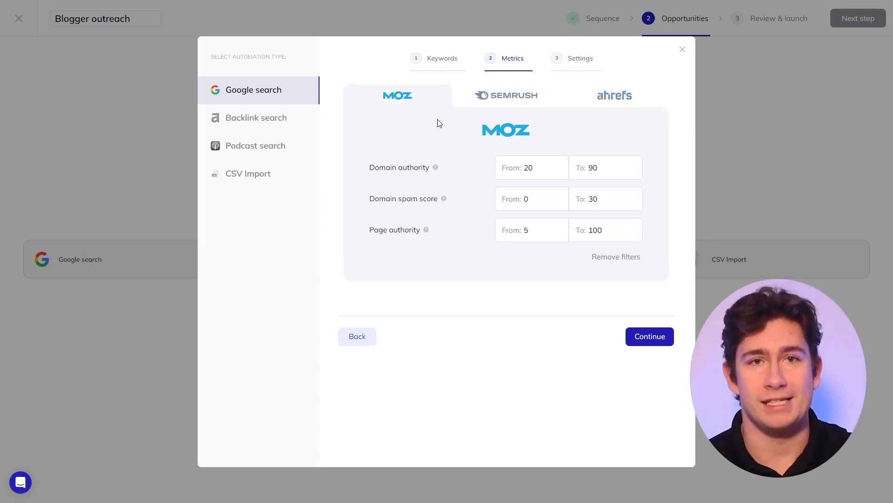
click(649, 336)
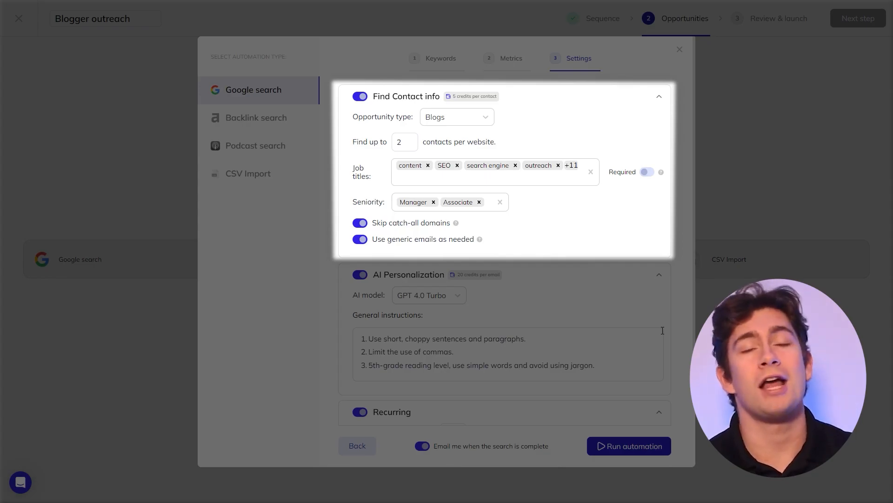
- Run the search automation with contact finding, AI personalization and a recurring search every 2 weeks
scroll(down, 3)
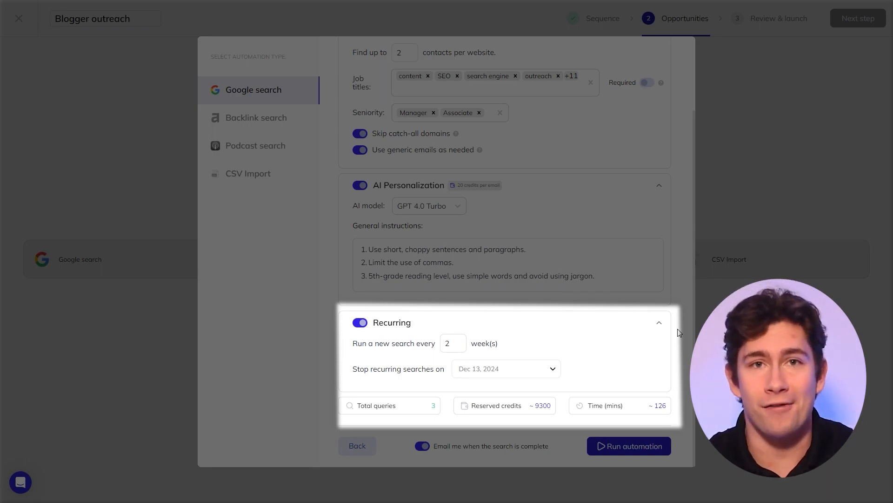
click(628, 446)
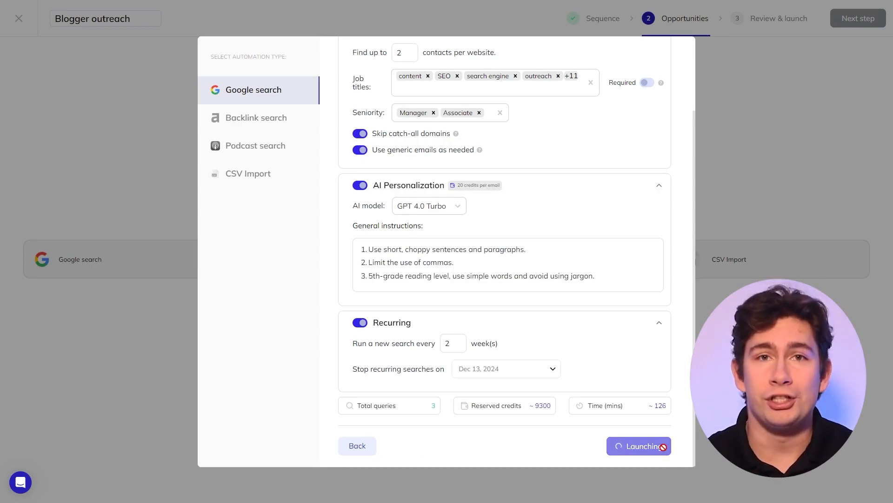
click(638, 445)
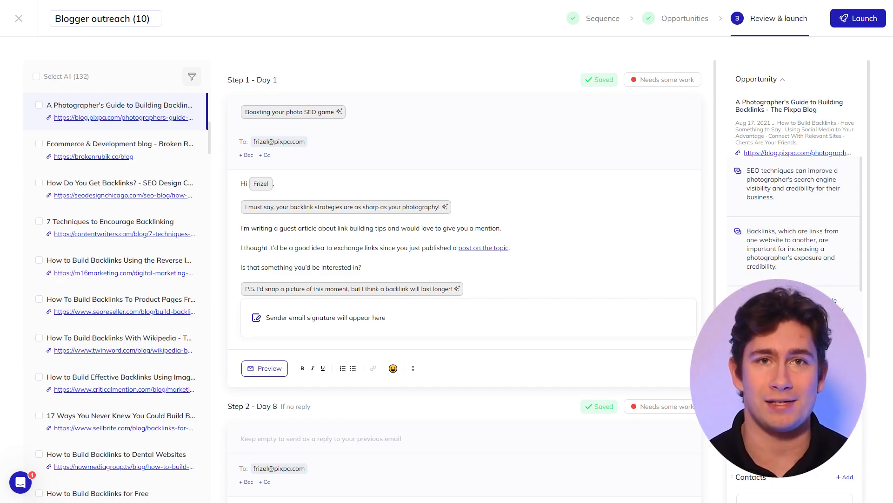
- Show the Campaign Reports insights with send times, website counts, open and reply rates
click(20, 164)
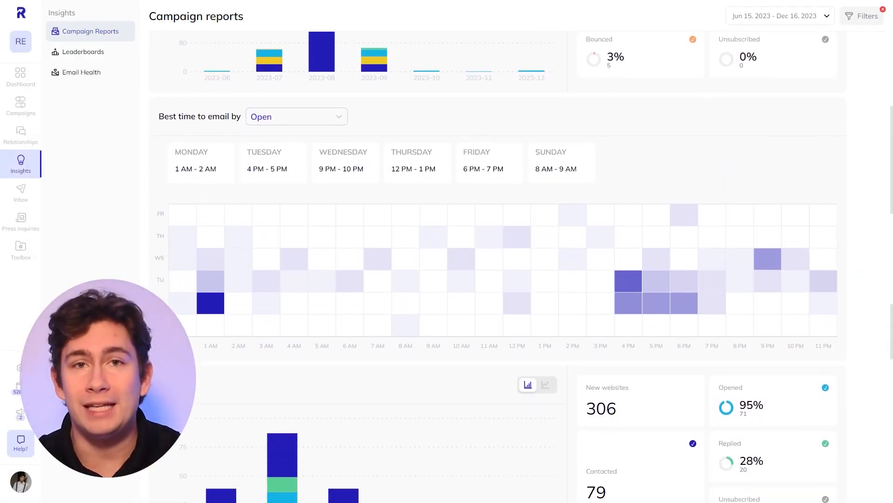
scroll(down, 3)
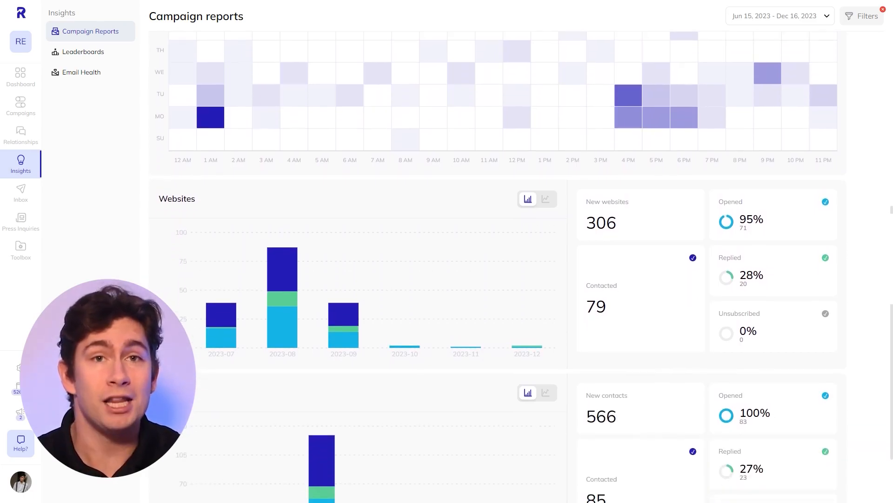